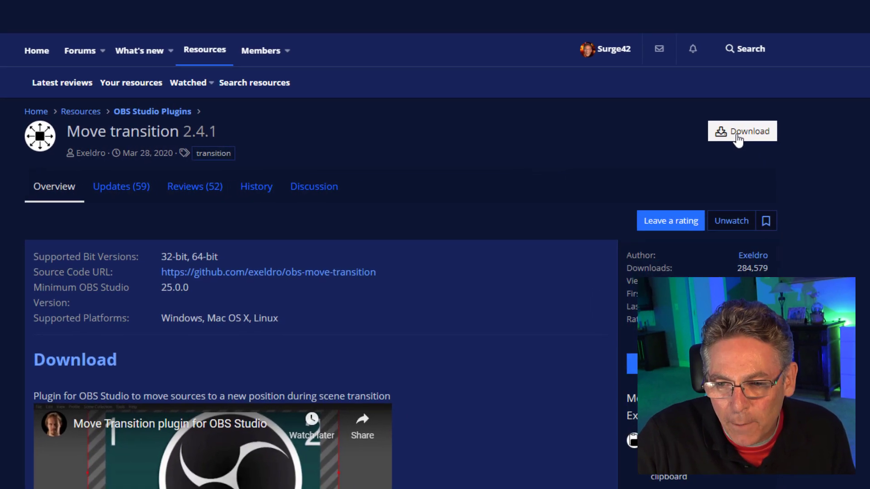
# Show the Move transition 2.4.1 downloads: Windows installer, Windows, macOS and Linux files.
pyautogui.click(742, 131)
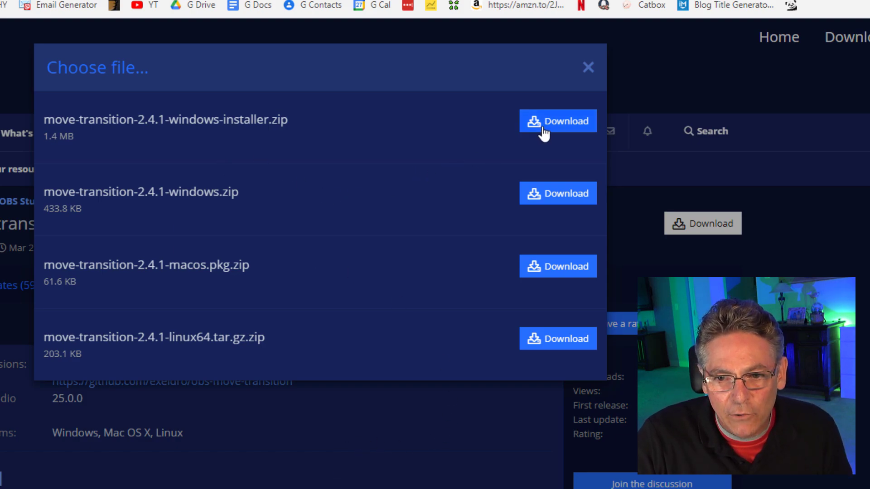
pyautogui.moveTo(327, 404)
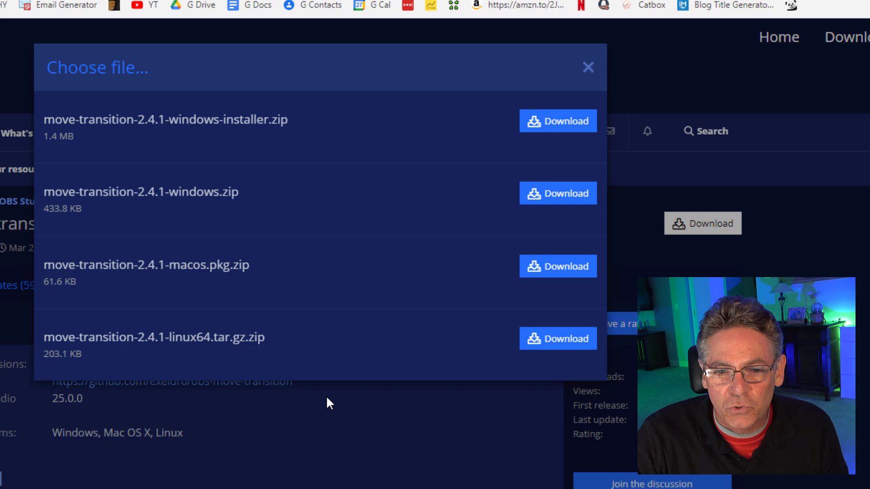
pyautogui.moveTo(405, 379)
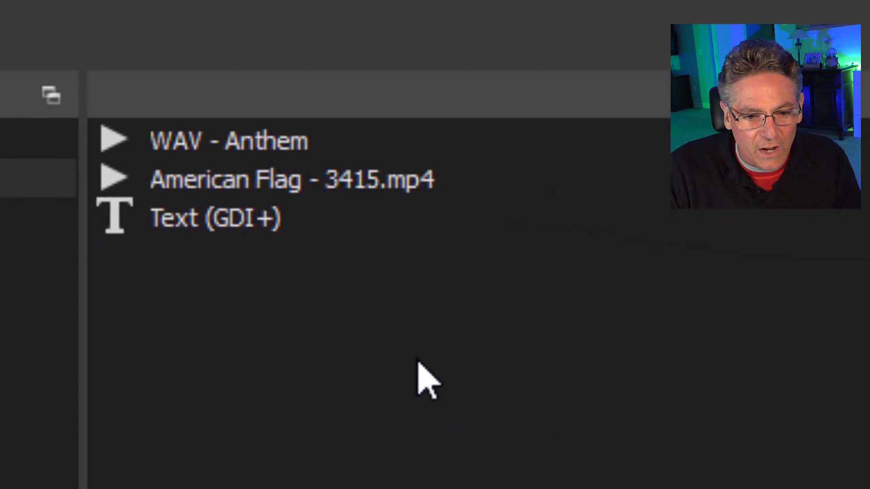
pyautogui.click(227, 141)
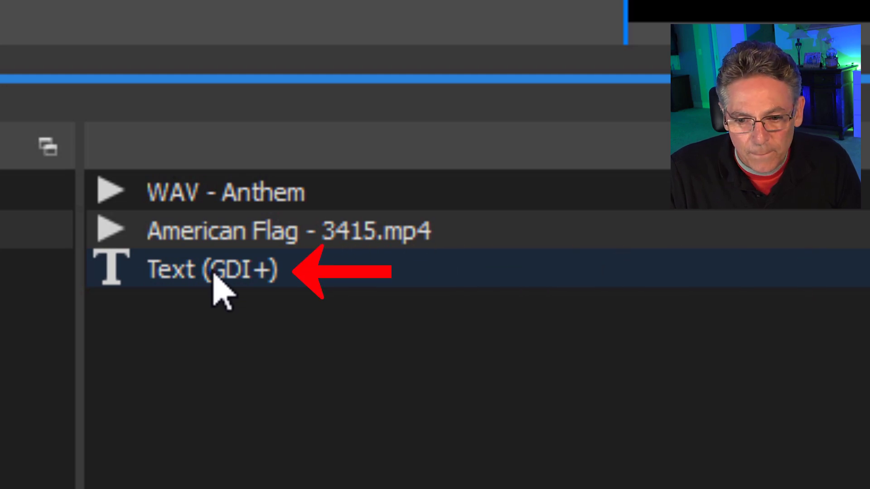
# Open the Text (GDI+) lyrics source's properties, showing the anthem verses in white Arial.
pyautogui.click(209, 273)
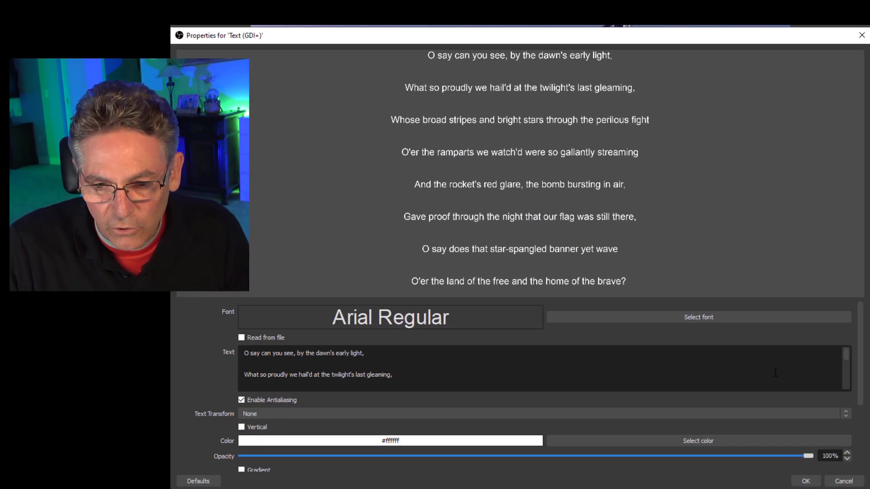
pyautogui.moveTo(444, 77)
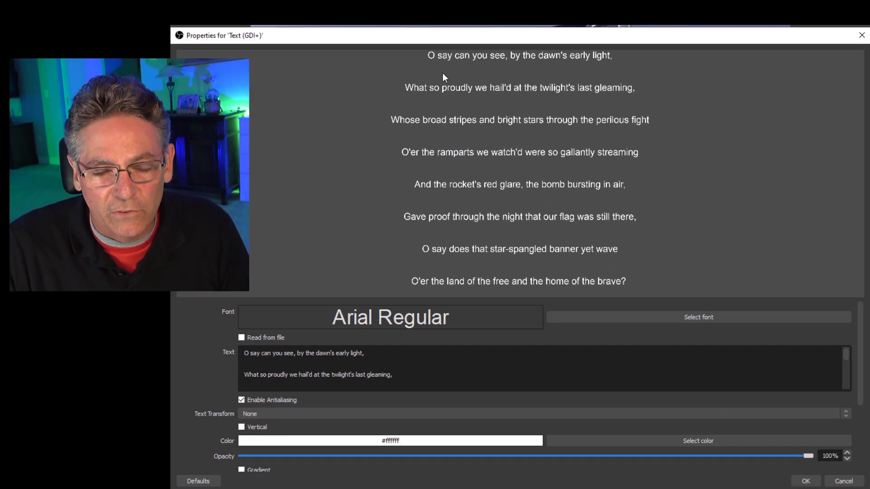
pyautogui.moveTo(442, 160)
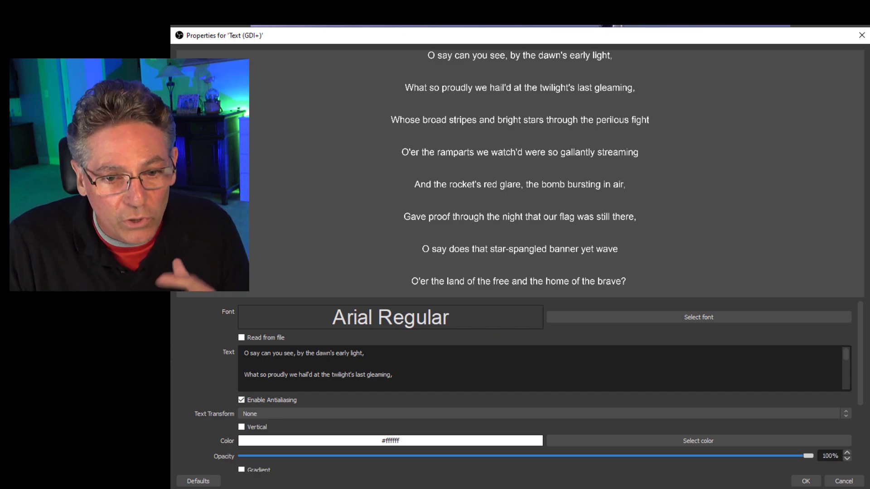
pyautogui.moveTo(611, 431)
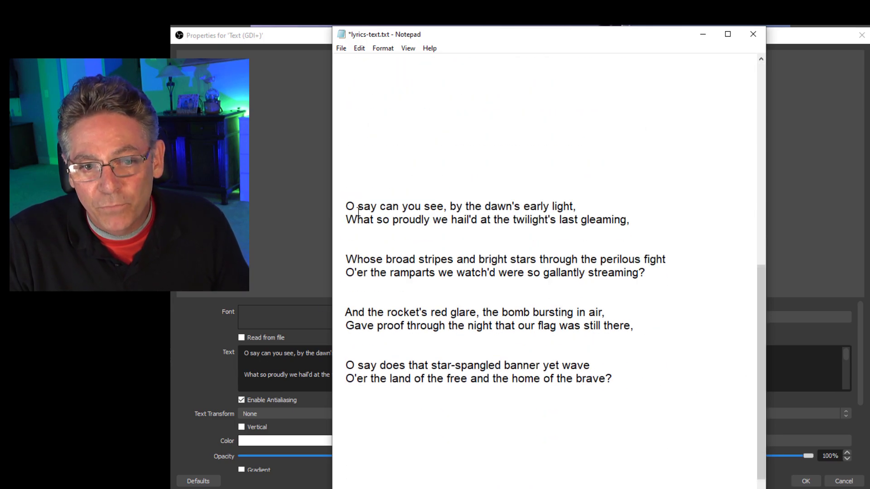
# Review the two-line anthem verses of lyrics-text.txt in Notepad.
pyautogui.moveTo(346, 207); pyautogui.dragTo(628, 219)
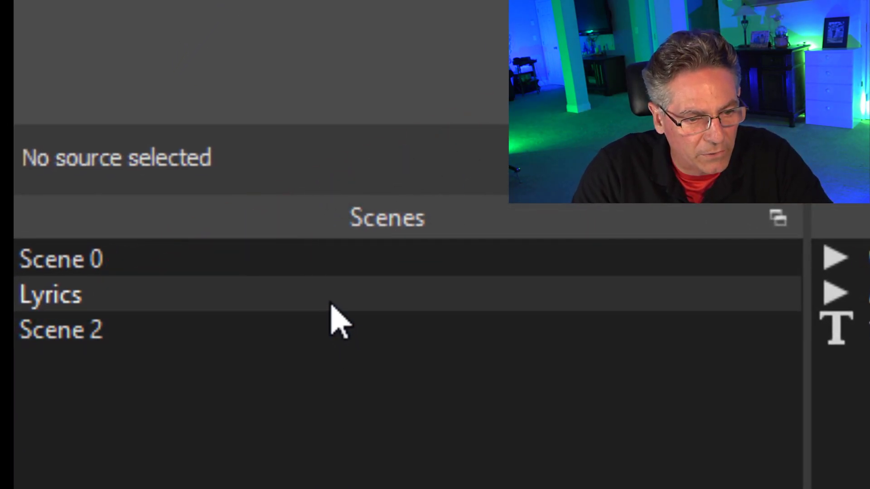
# Add a Move Source filter to the Lyrics scene named 'Move Source - mo text'.
pyautogui.rightClick(50, 295)
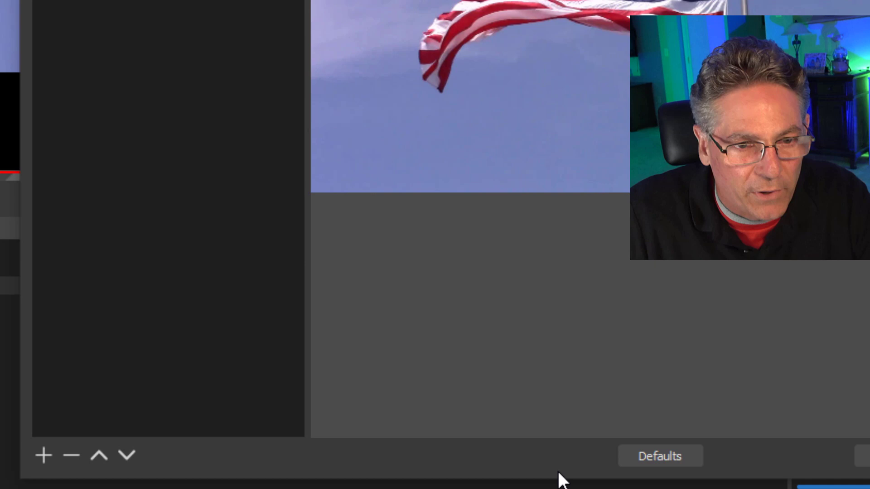
pyautogui.click(44, 456)
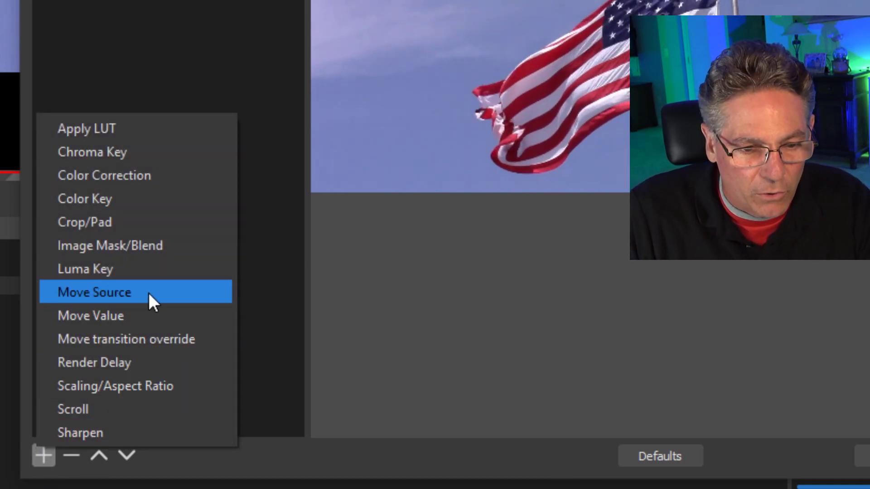
pyautogui.click(94, 292)
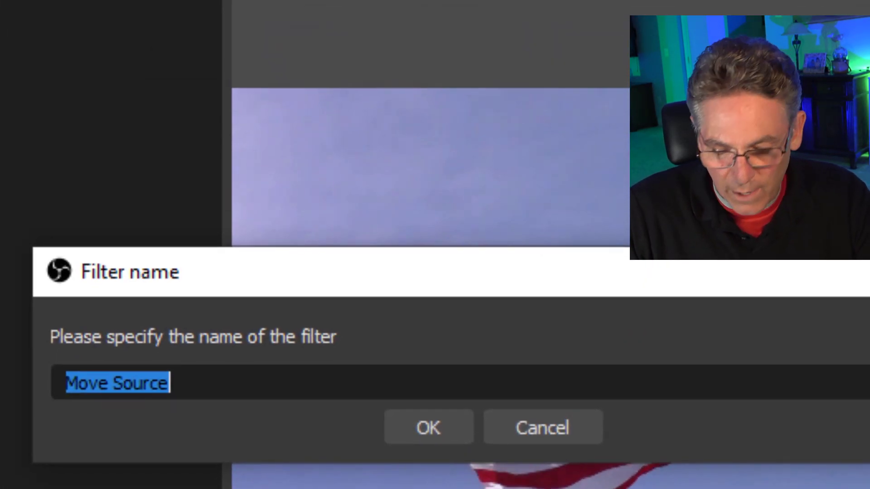
pyautogui.write('-')
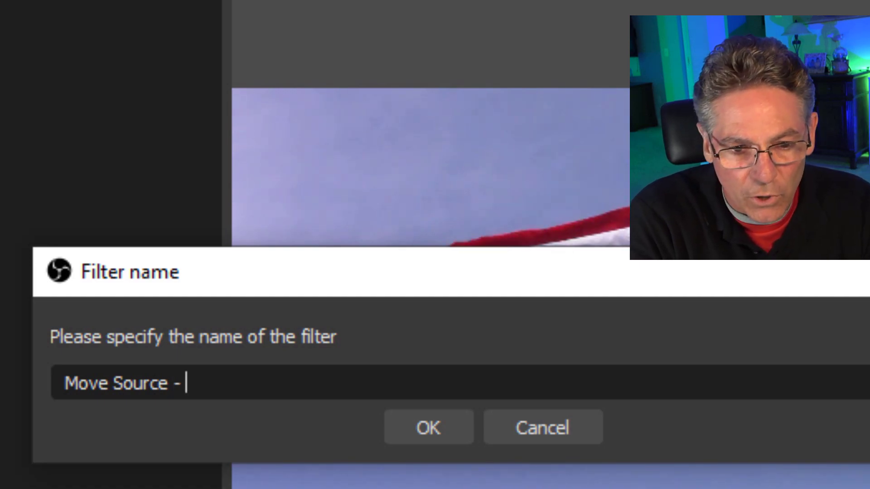
pyautogui.write('mp text')
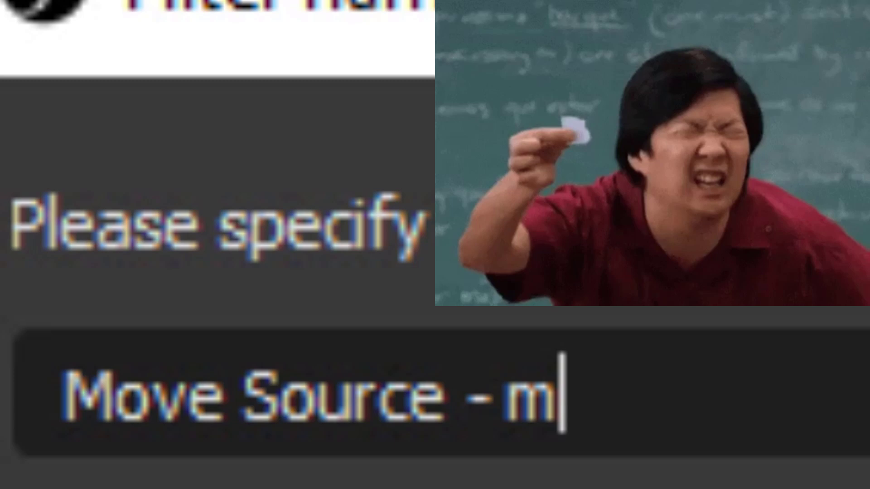
pyautogui.write('o text')
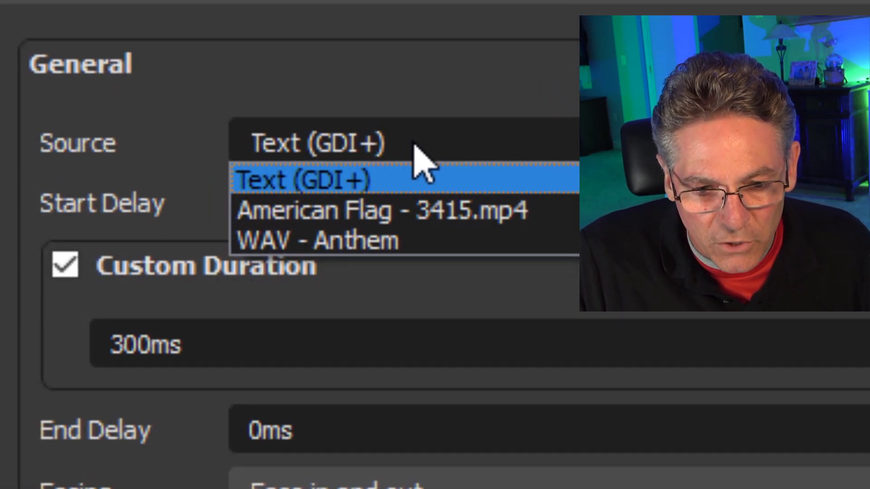
# Set the filter to move Text (GDI+) with a 1000ms custom duration.
pyautogui.click(307, 180)
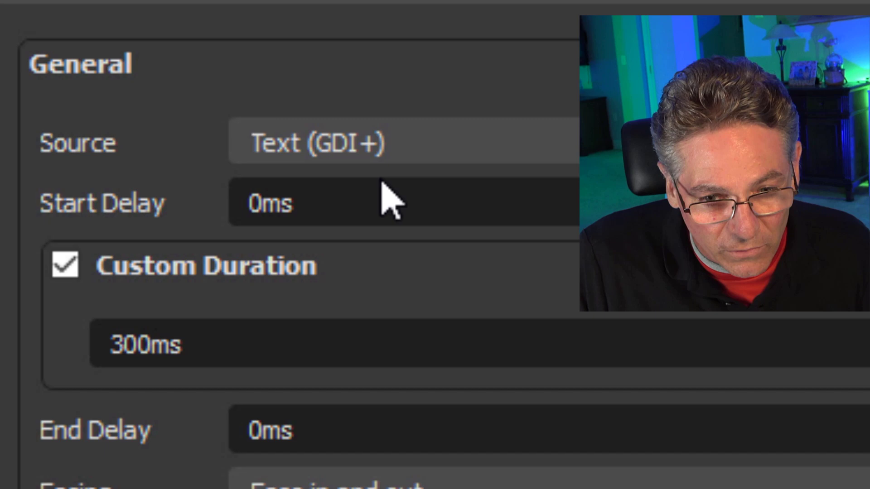
pyautogui.moveTo(113, 158)
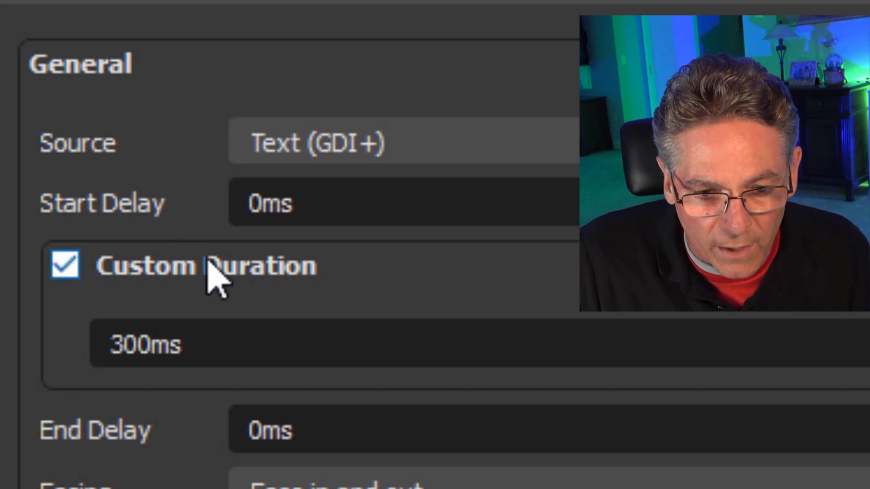
pyautogui.tripleClick(143, 345)
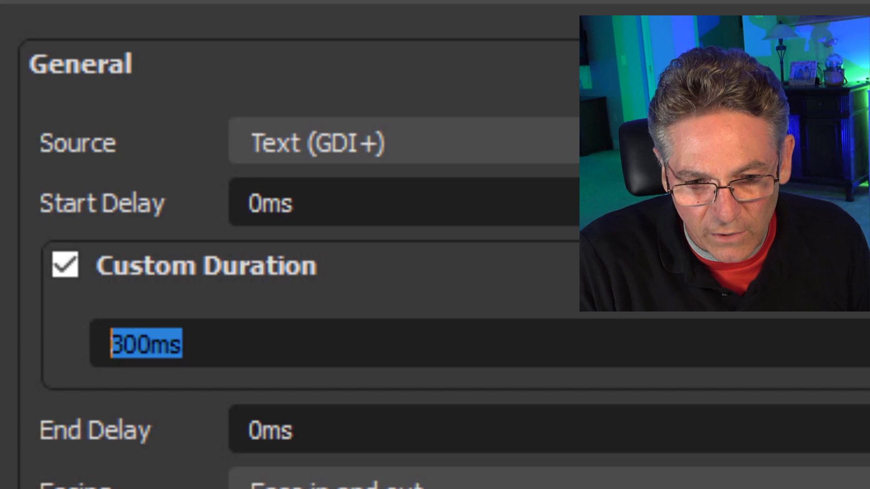
pyautogui.write('1ms')
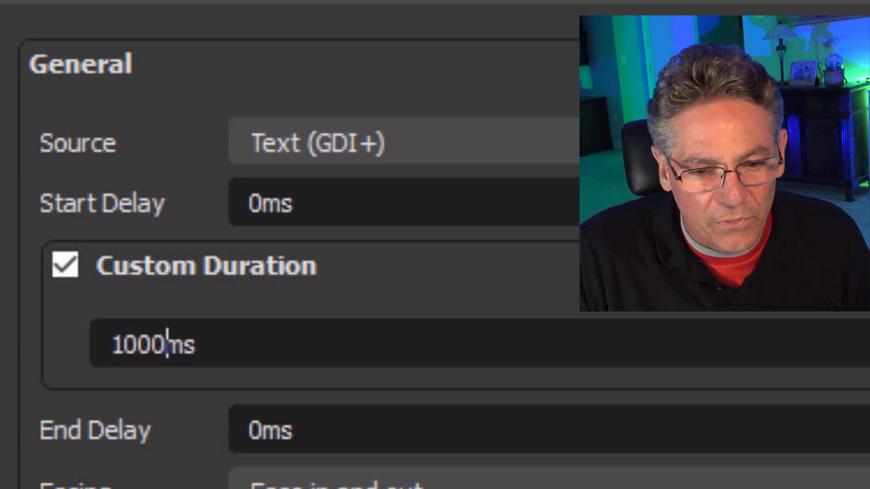
pyautogui.moveTo(211, 263)
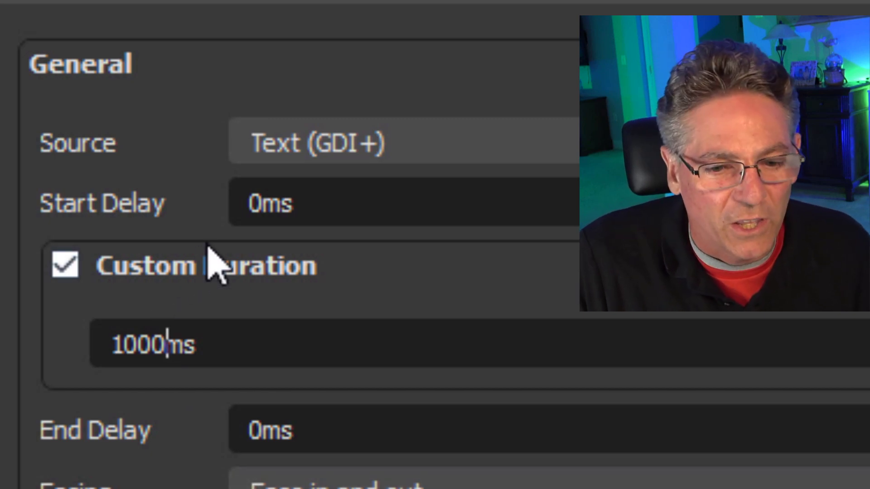
pyautogui.scroll(-3)
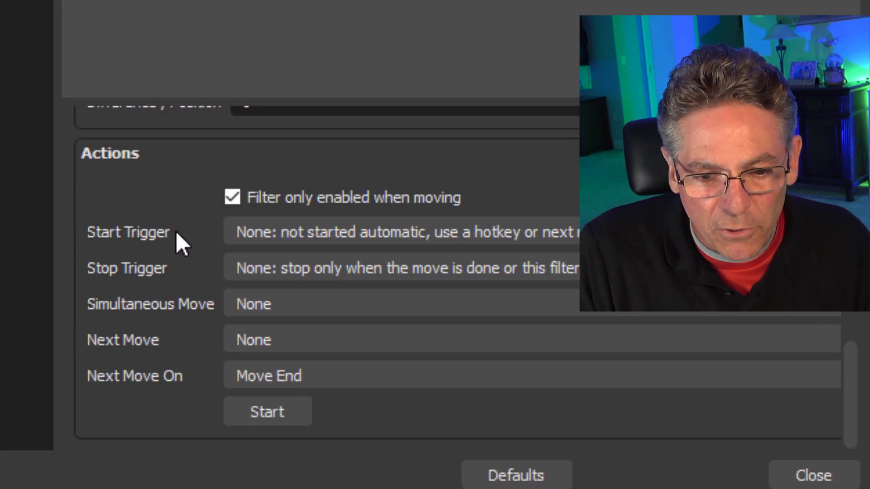
pyautogui.moveTo(175, 459)
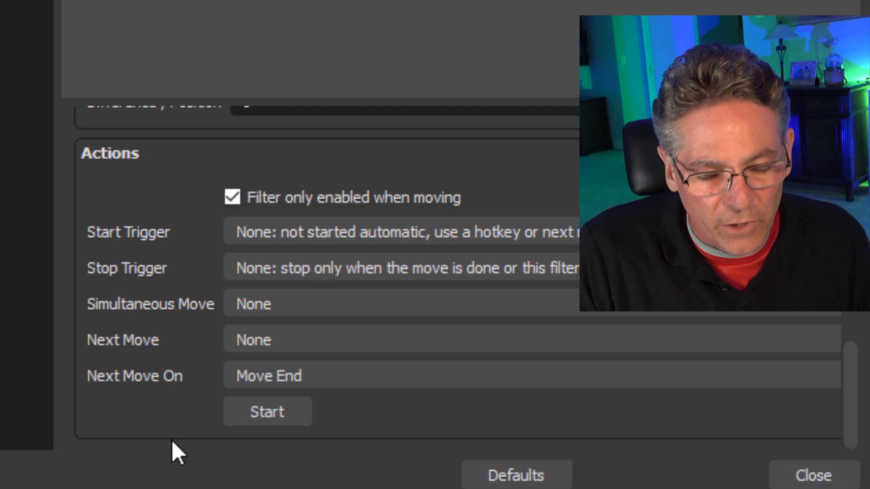
pyautogui.moveTo(128, 416)
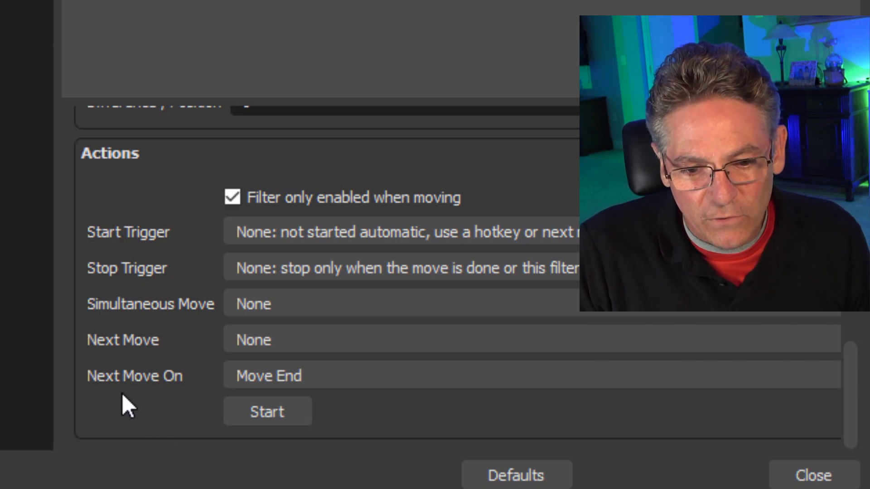
pyautogui.moveTo(183, 408)
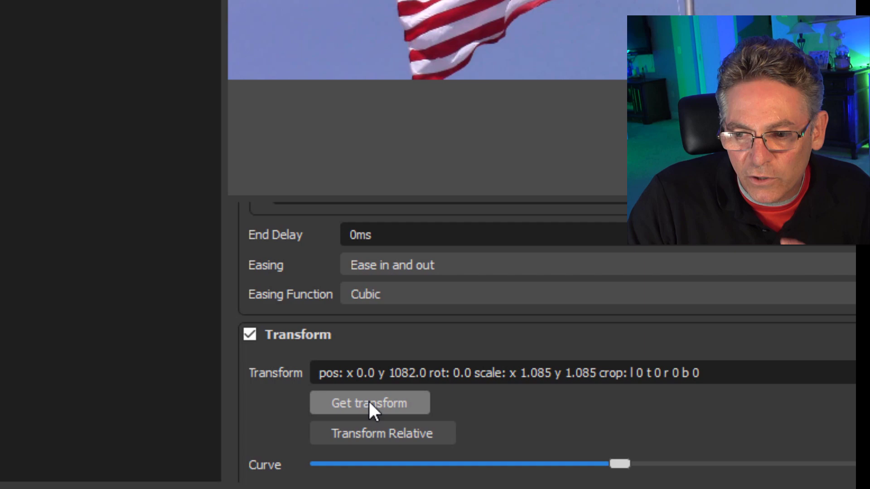
# Capture the text's current transform (x 0, y 1084, scale 1.085) into the filter.
pyautogui.click(369, 404)
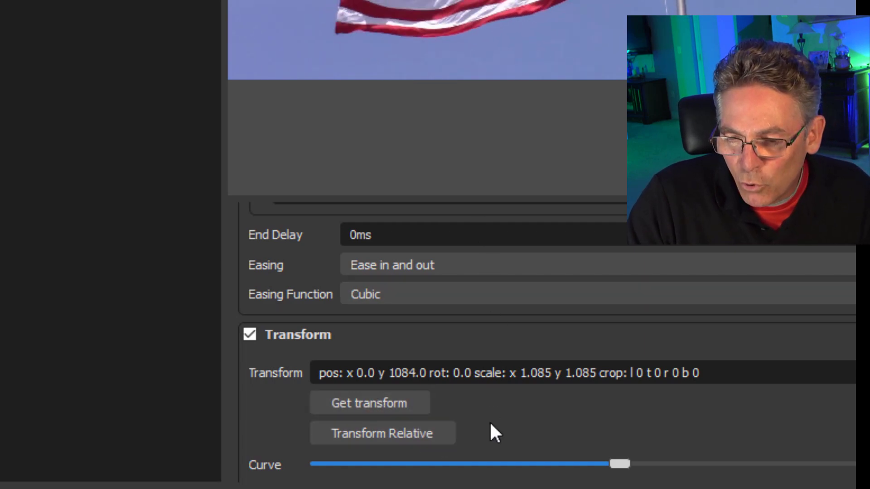
pyautogui.moveTo(509, 441)
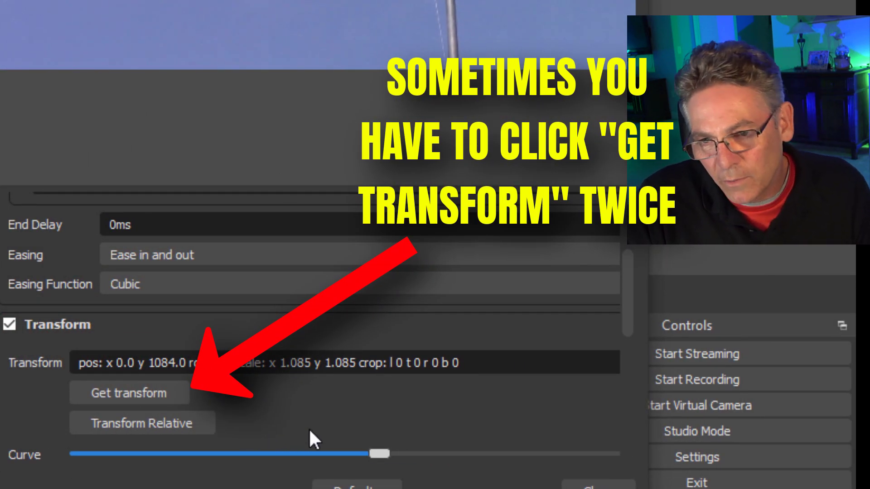
pyautogui.scroll(-3)
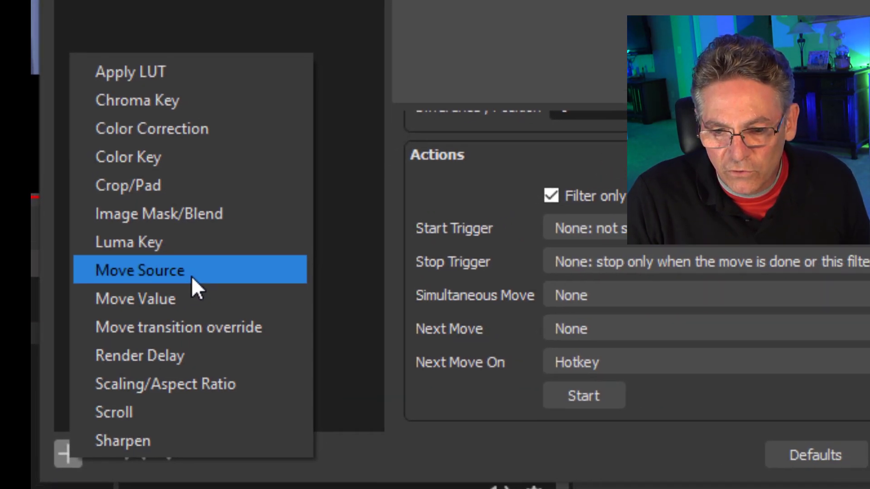
# Add a 'Move Source -1' filter targeting the text at y 948 for the first line.
pyautogui.click(139, 270)
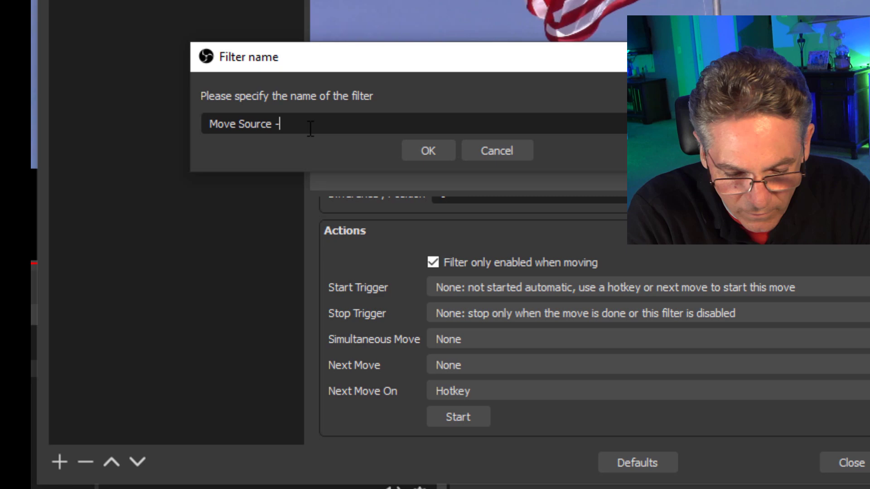
pyautogui.write('1')
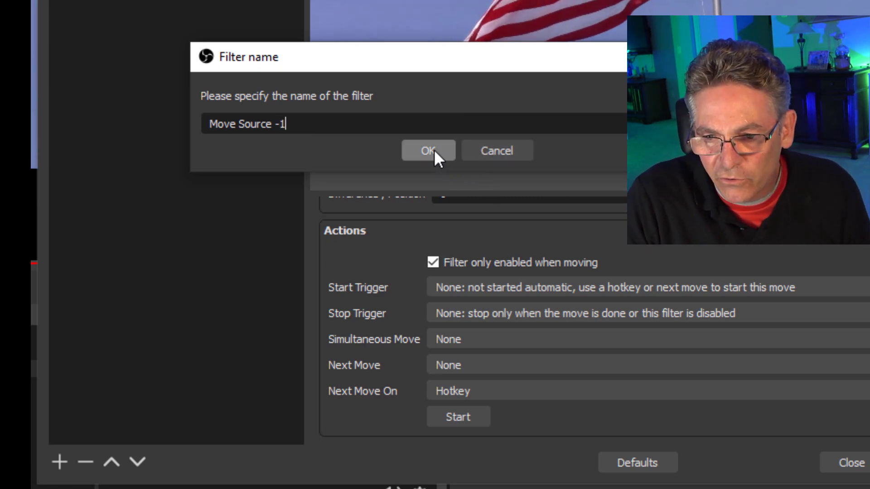
pyautogui.click(428, 150)
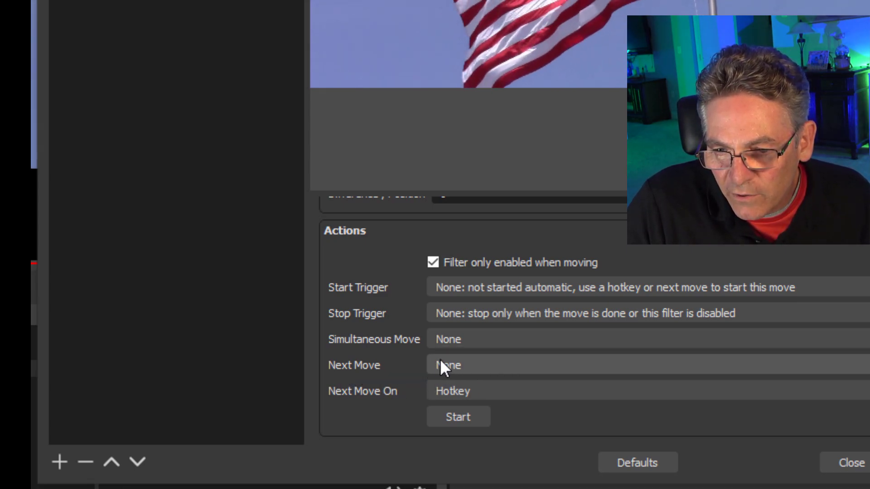
pyautogui.moveTo(177, 237)
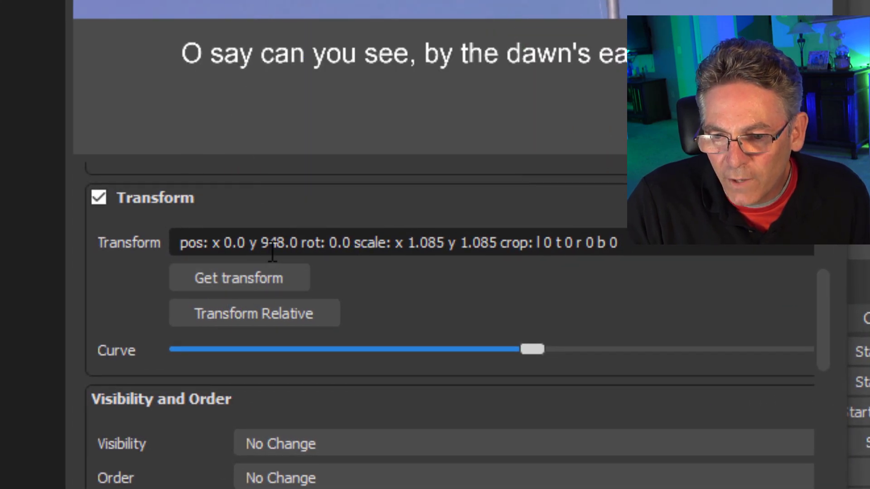
pyautogui.scroll(-3)
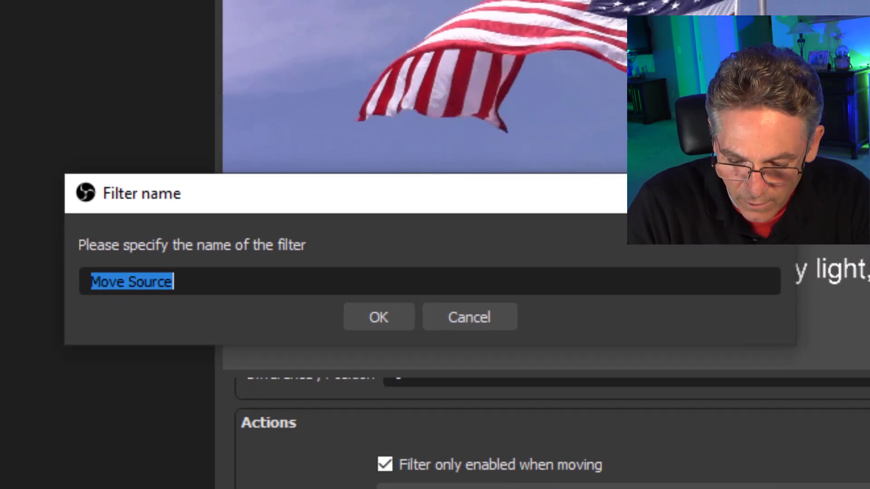
# Create the next move filter, appending '-2' to name it 'Move Source -2'.
pyautogui.write('-')
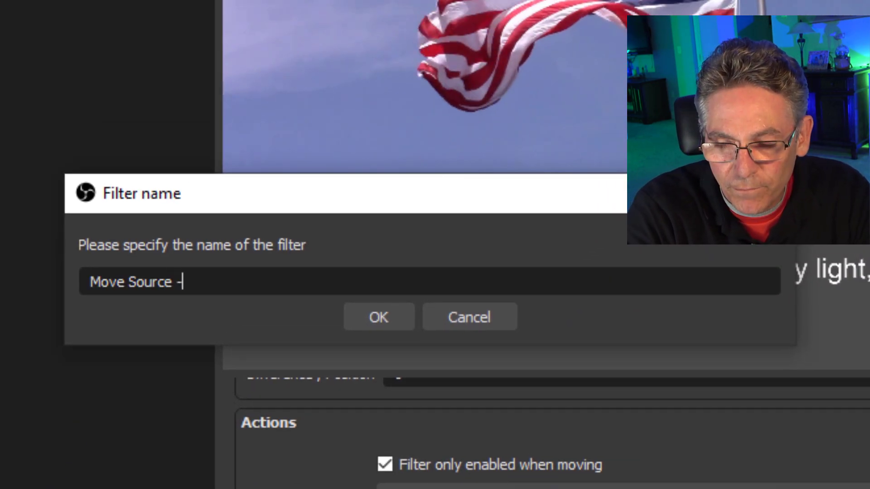
pyautogui.write('2')
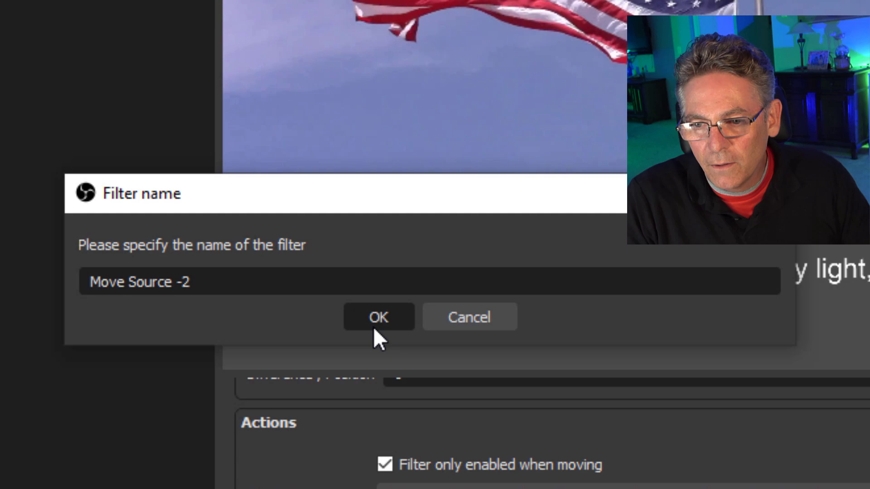
pyautogui.click(379, 317)
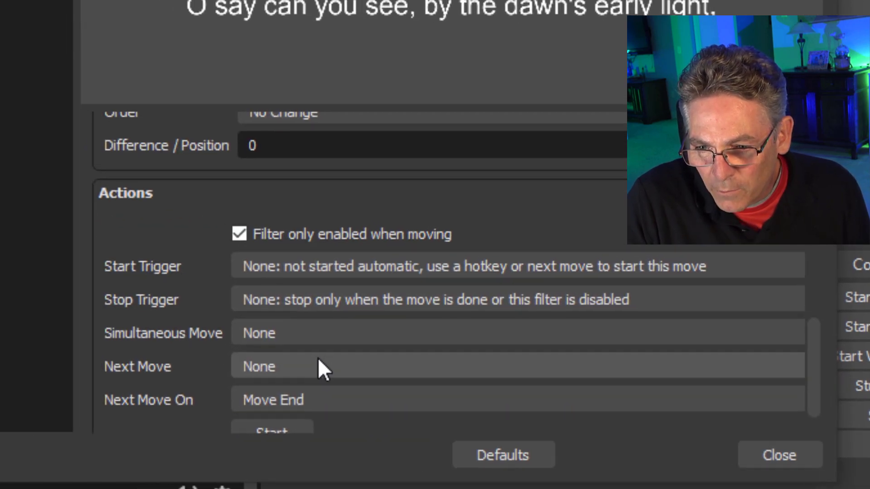
pyautogui.click(780, 467)
pyautogui.write('Move Source -')
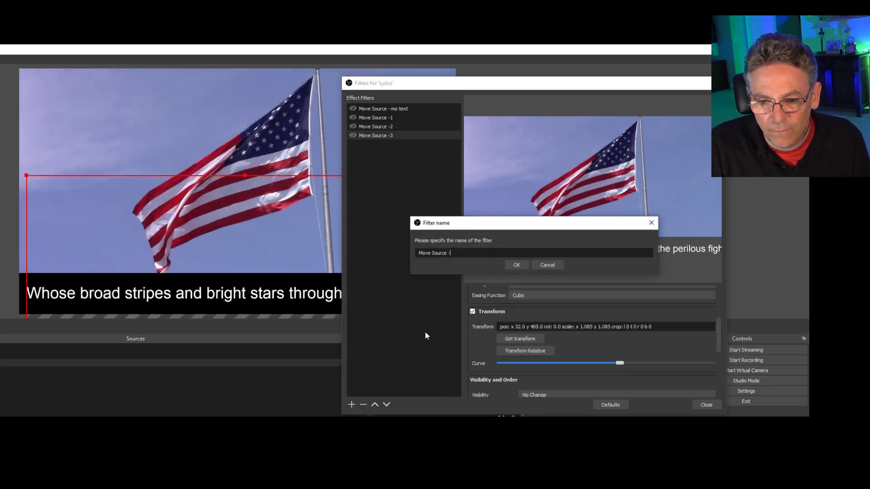
# Confirm the next numbered move filter, targeting Text (GDI+) with 700ms cubic easing.
pyautogui.click(516, 265)
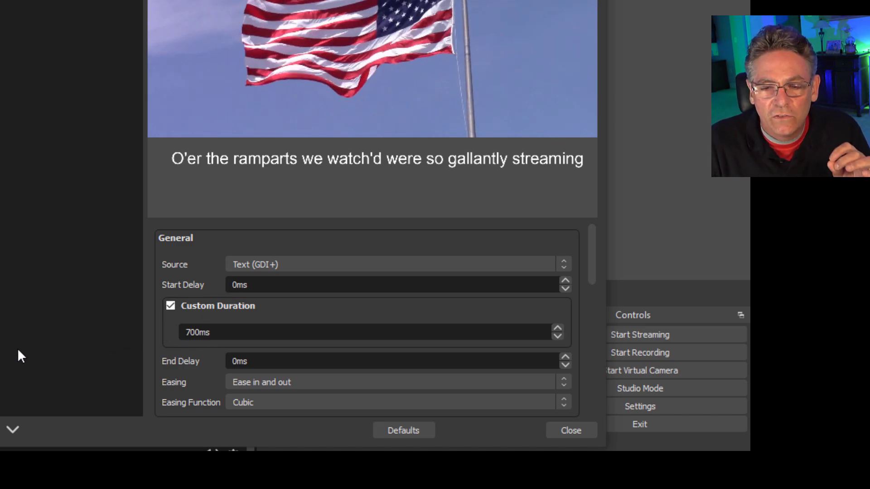
pyautogui.moveTo(33, 355)
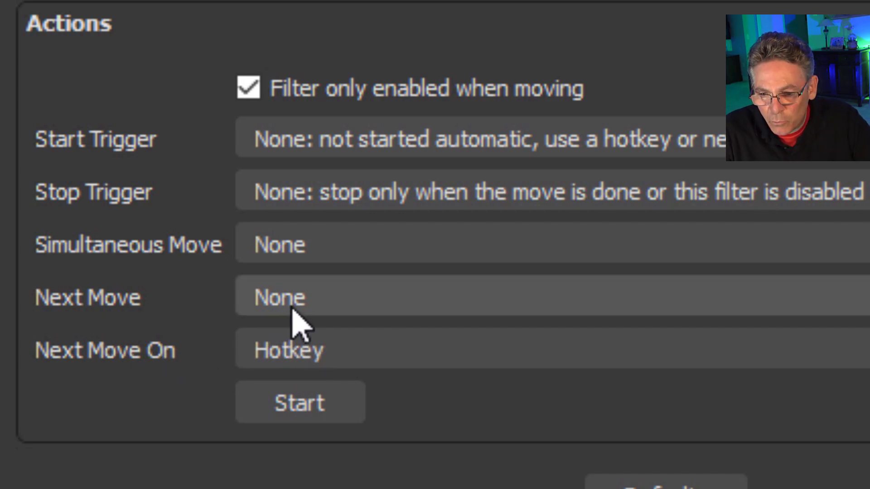
# Chain Next Move through Move Source -2, -3, -4, ending at Move Source - mo text.
pyautogui.click(279, 297)
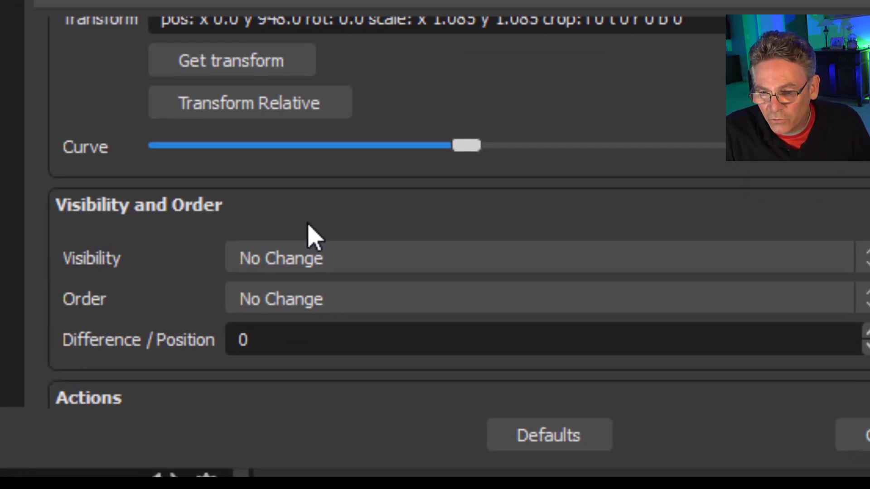
pyautogui.click(255, 282)
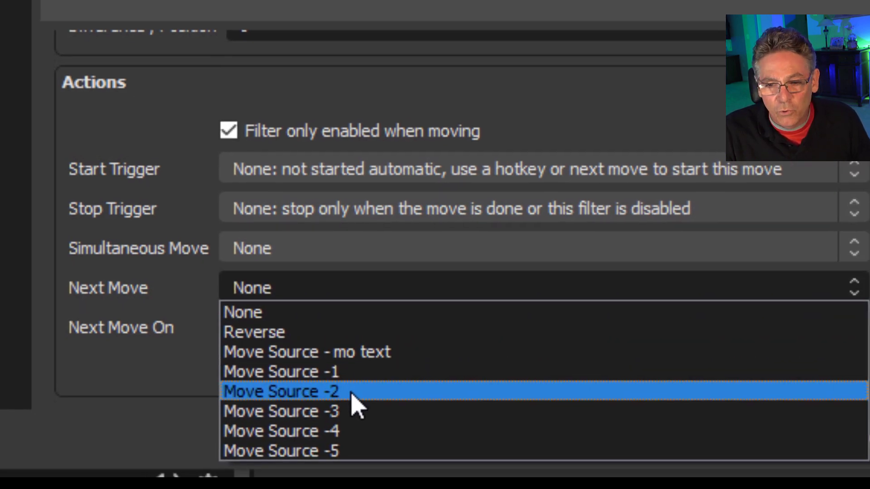
pyautogui.click(285, 391)
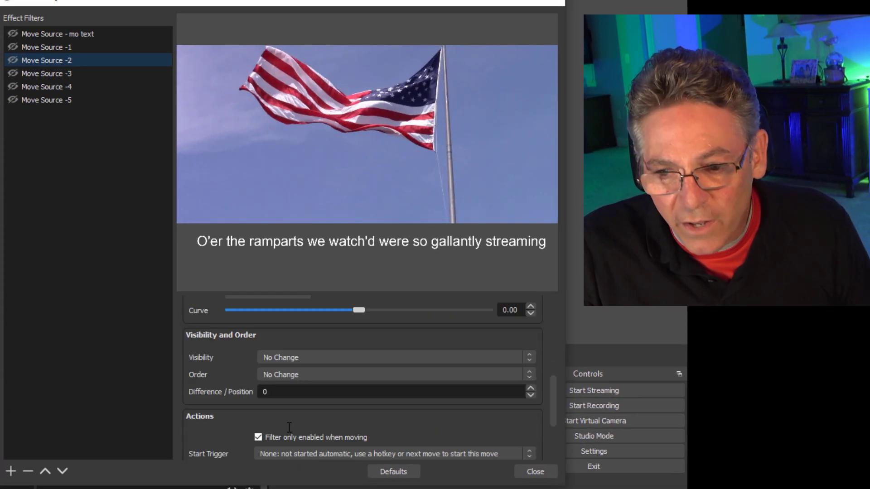
pyautogui.click(393, 407)
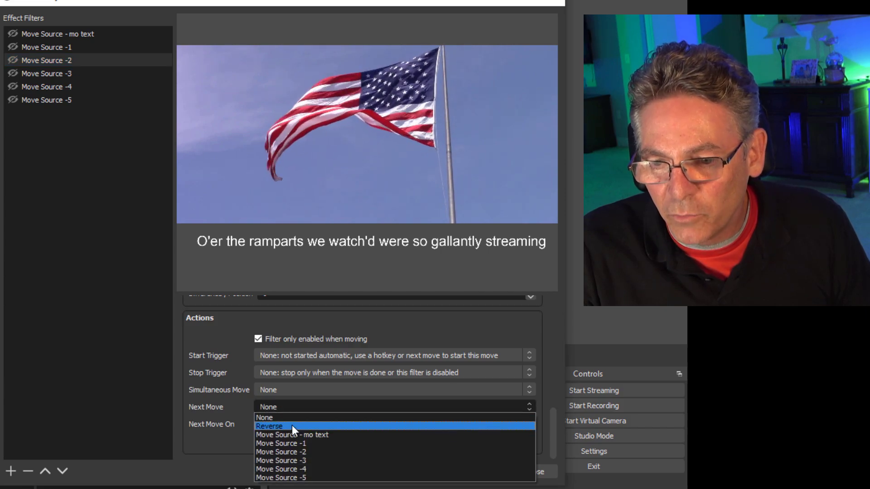
pyautogui.moveTo(293, 463)
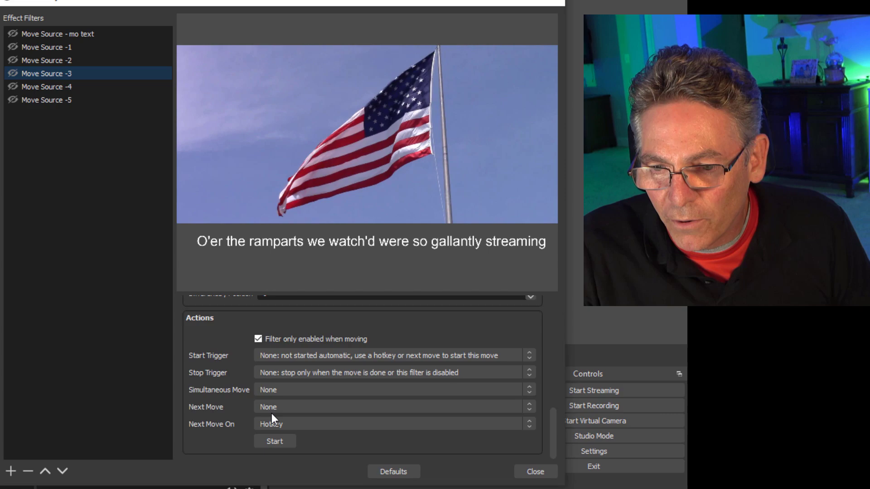
pyautogui.click(41, 86)
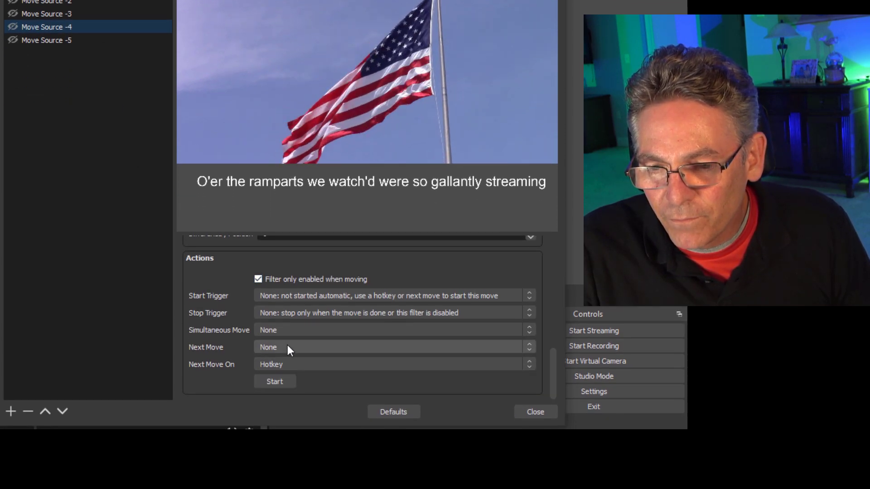
pyautogui.click(391, 347)
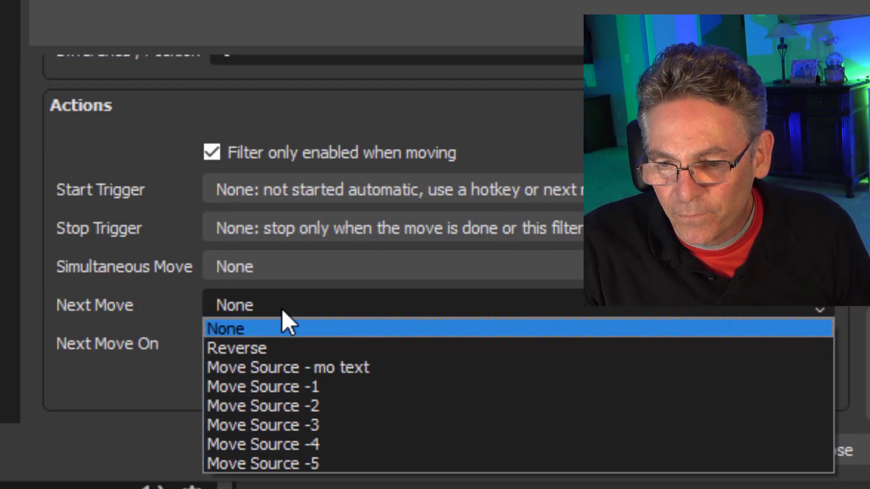
pyautogui.click(287, 367)
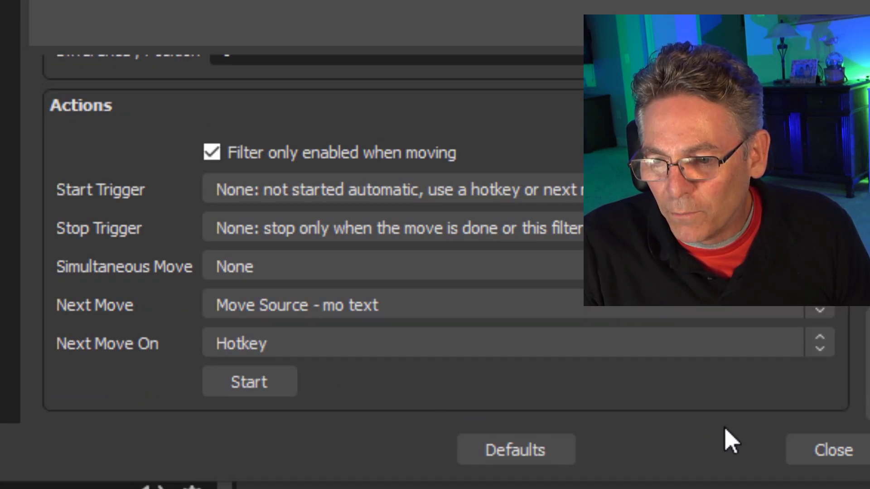
pyautogui.click(832, 450)
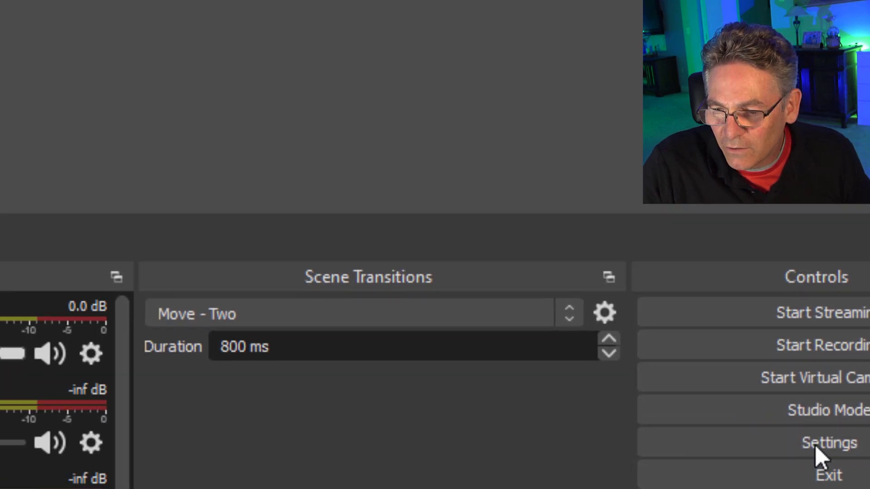
# Check the Move Source hotkeys, then fire Ctrl+Z to scroll 'O'er the ramparts' to the next line.
pyautogui.click(827, 443)
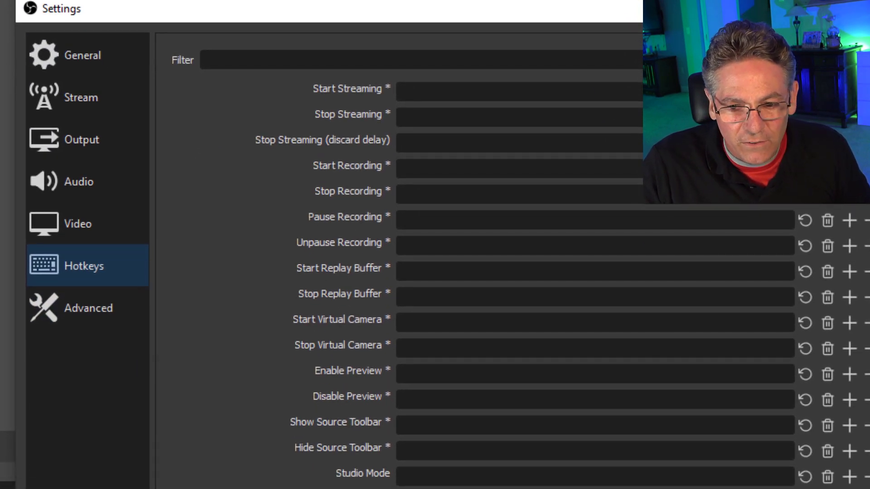
pyautogui.scroll(-3)
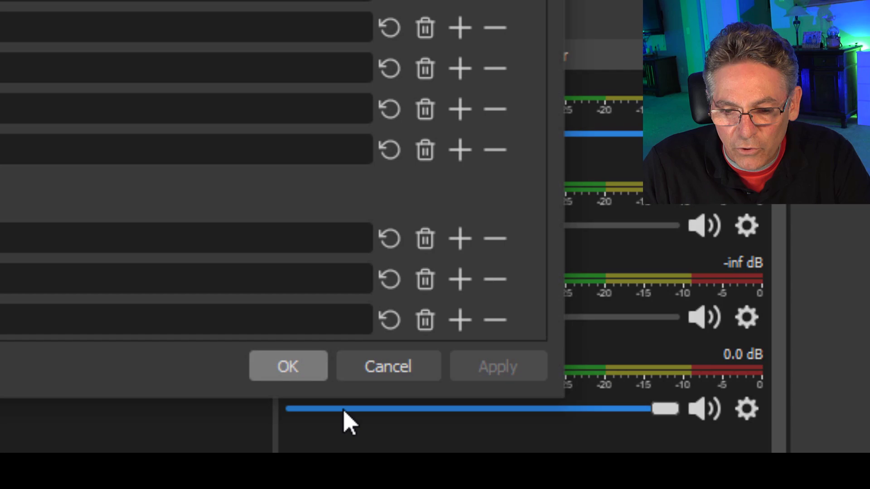
pyautogui.click(288, 366)
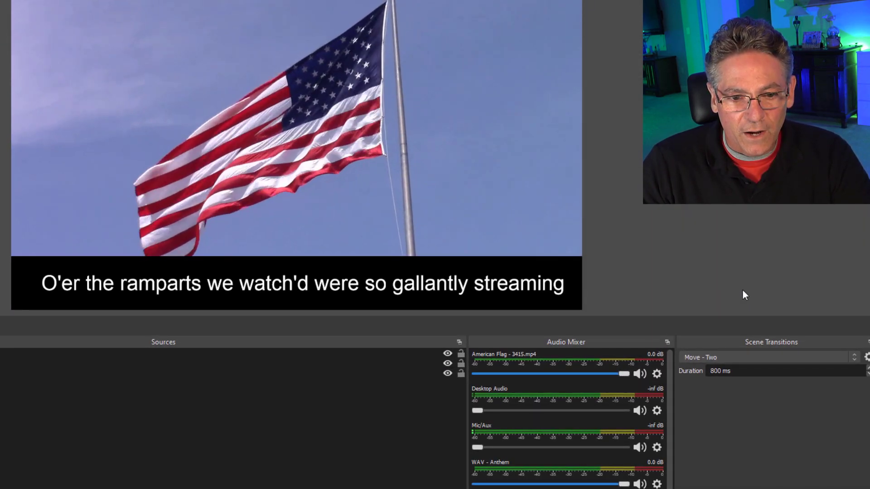
pyautogui.press('Ctrl+z')
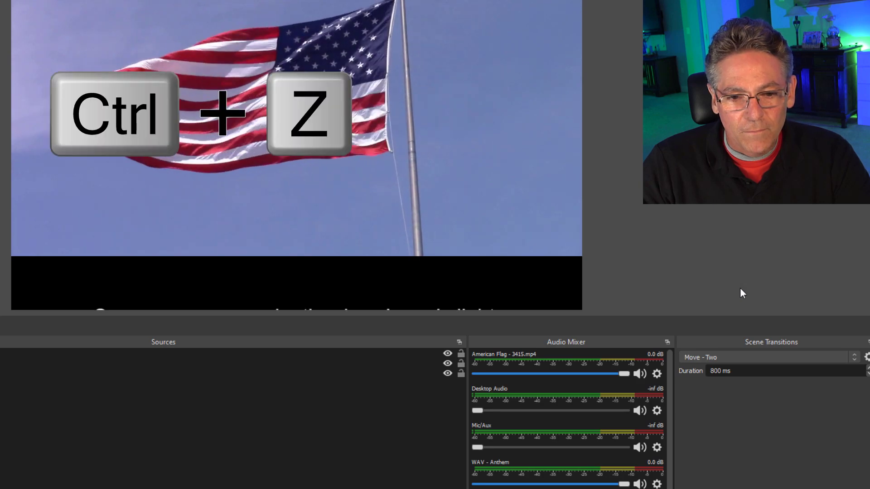